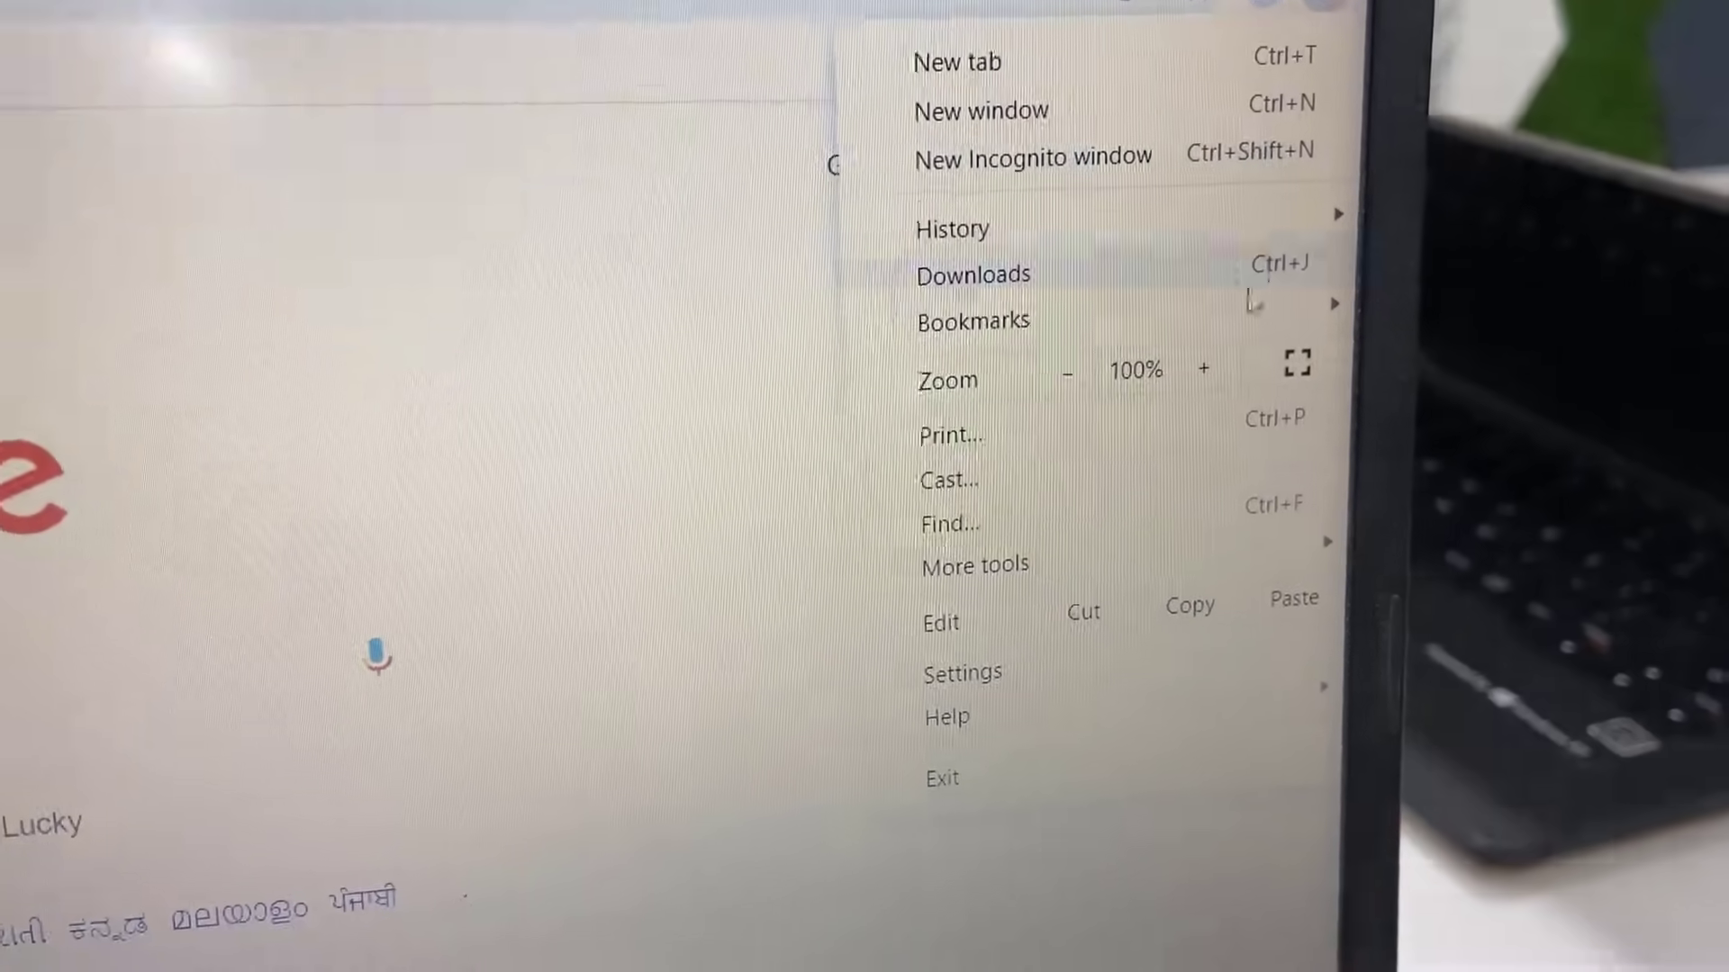
# - Cast the whole desktop to the device 'my tv' from Chrome's Cast panel, choosing Cast desktop as source
pyautogui.click(945, 481)
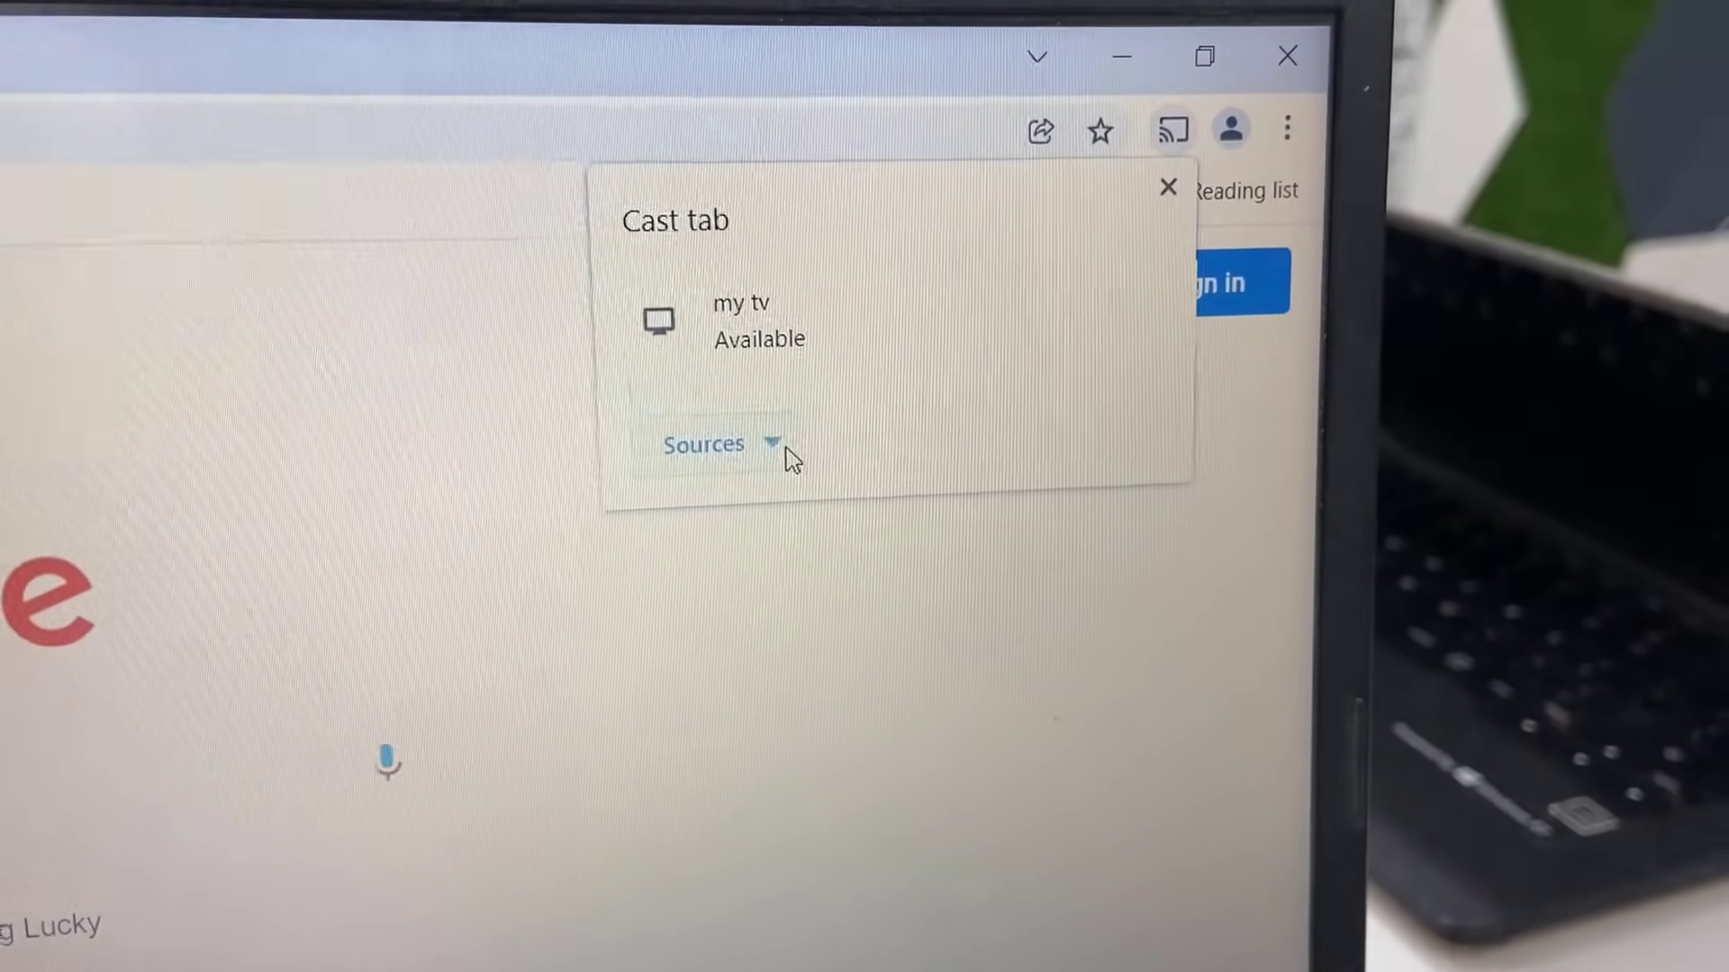
pyautogui.click(713, 444)
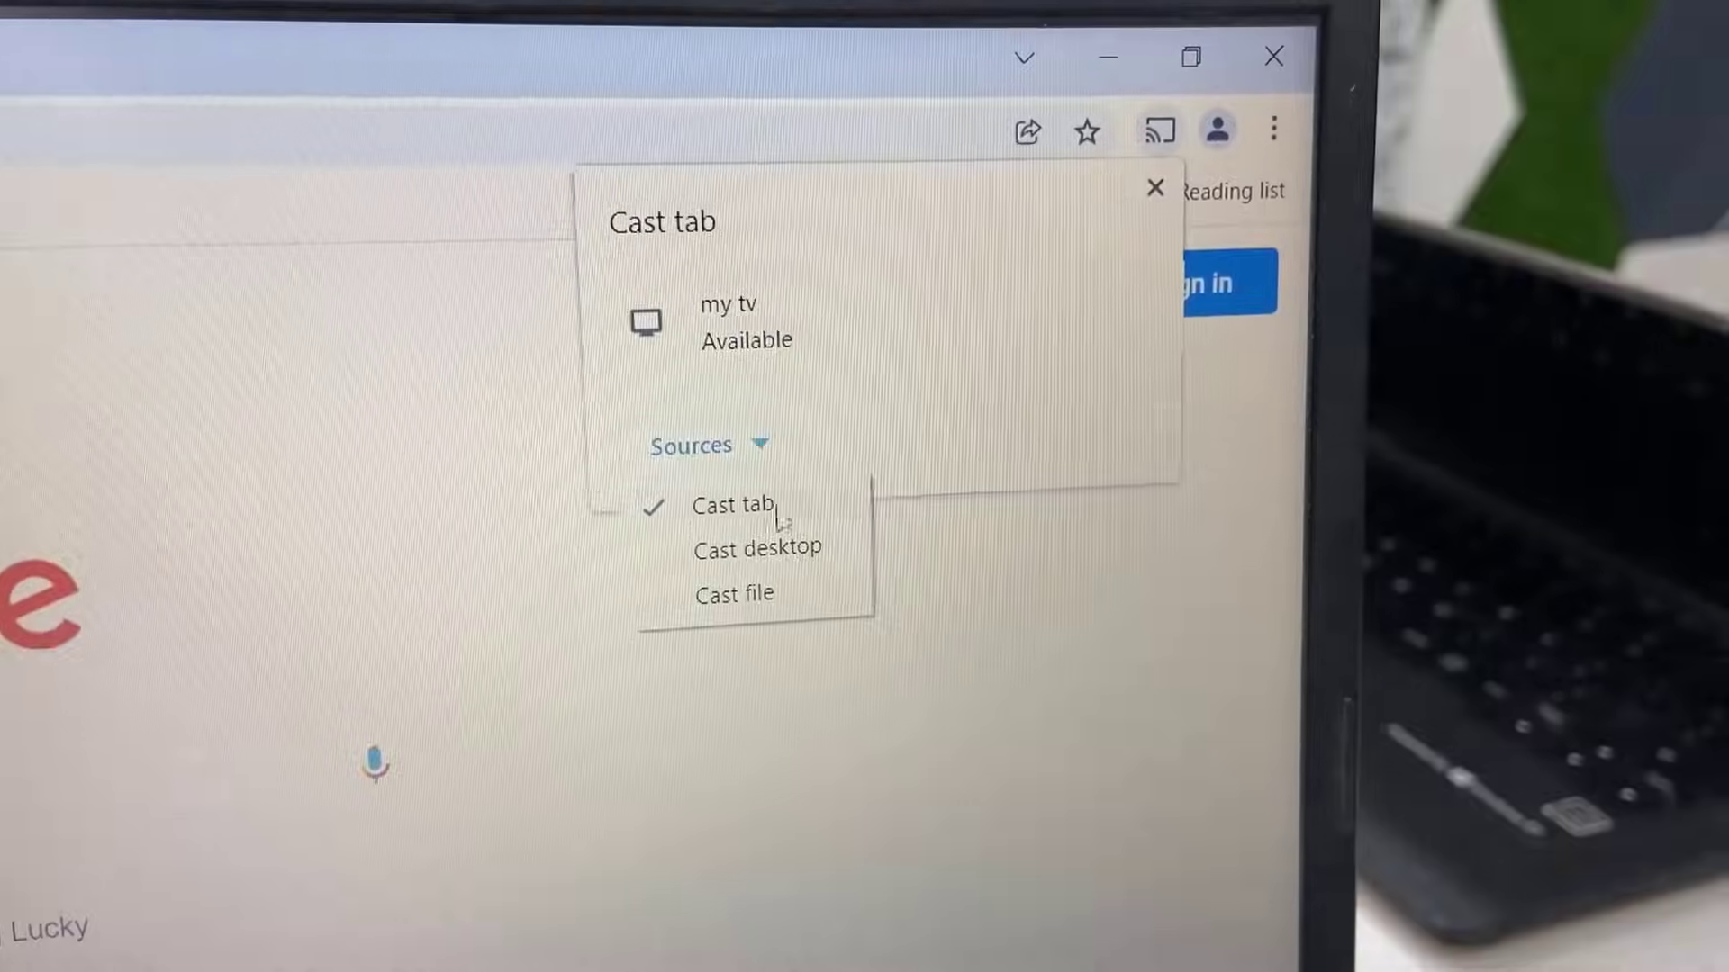
pyautogui.click(758, 550)
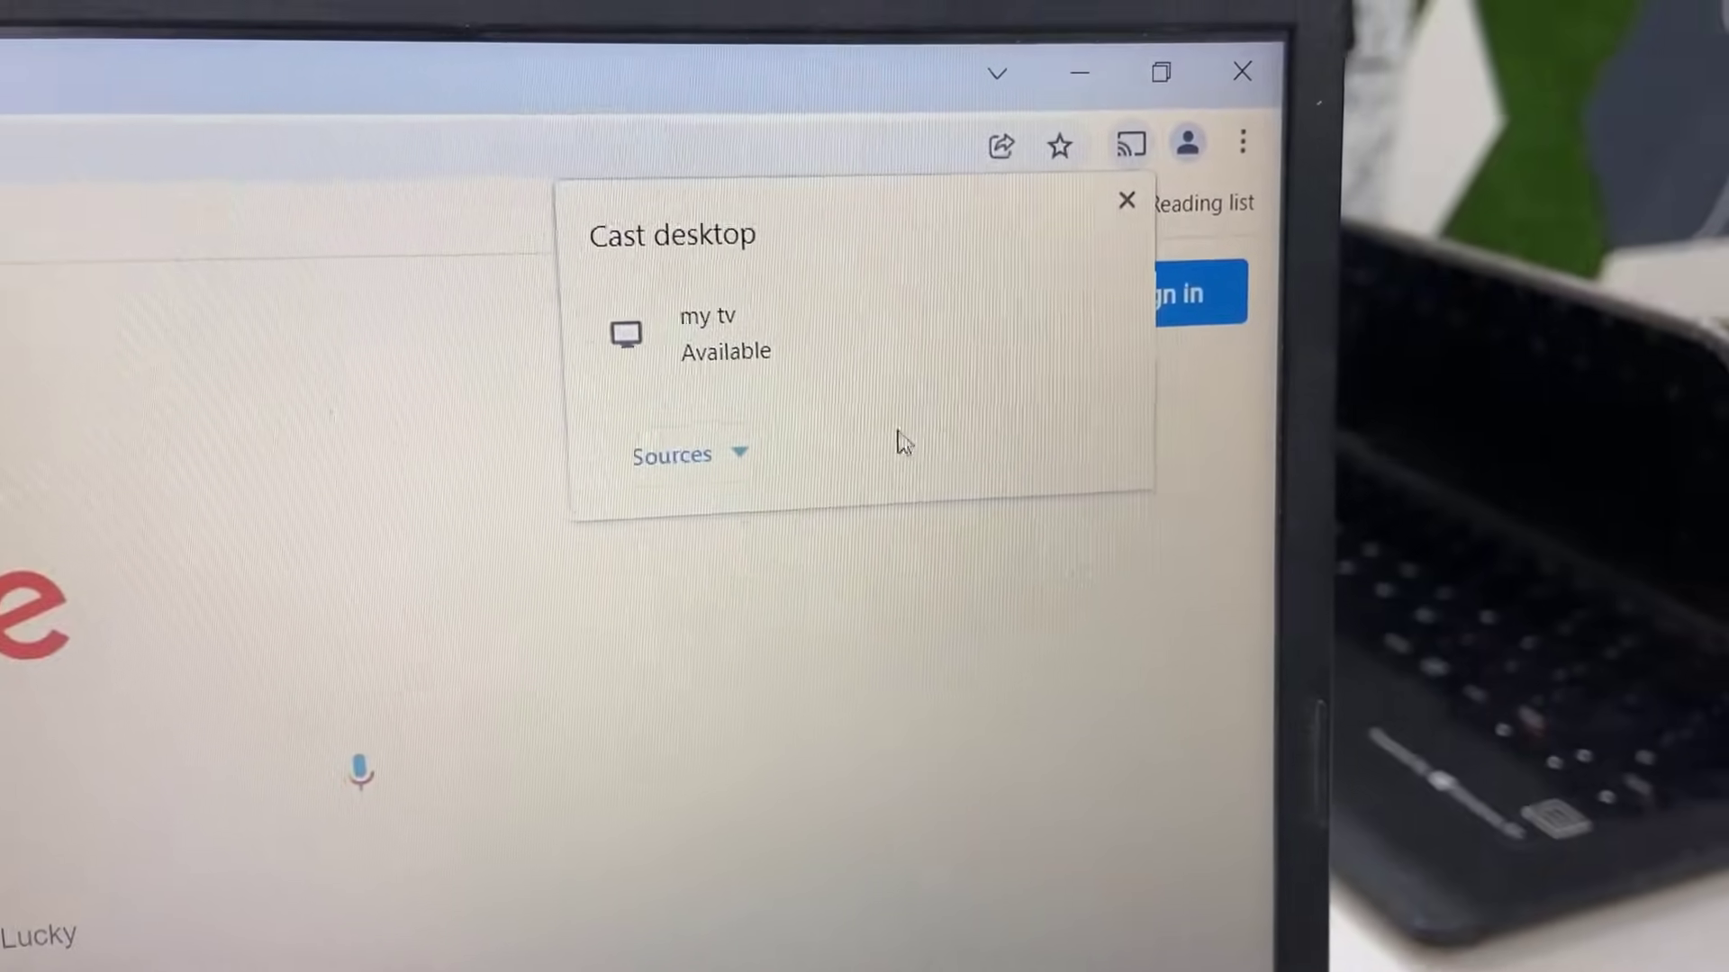
pyautogui.click(705, 332)
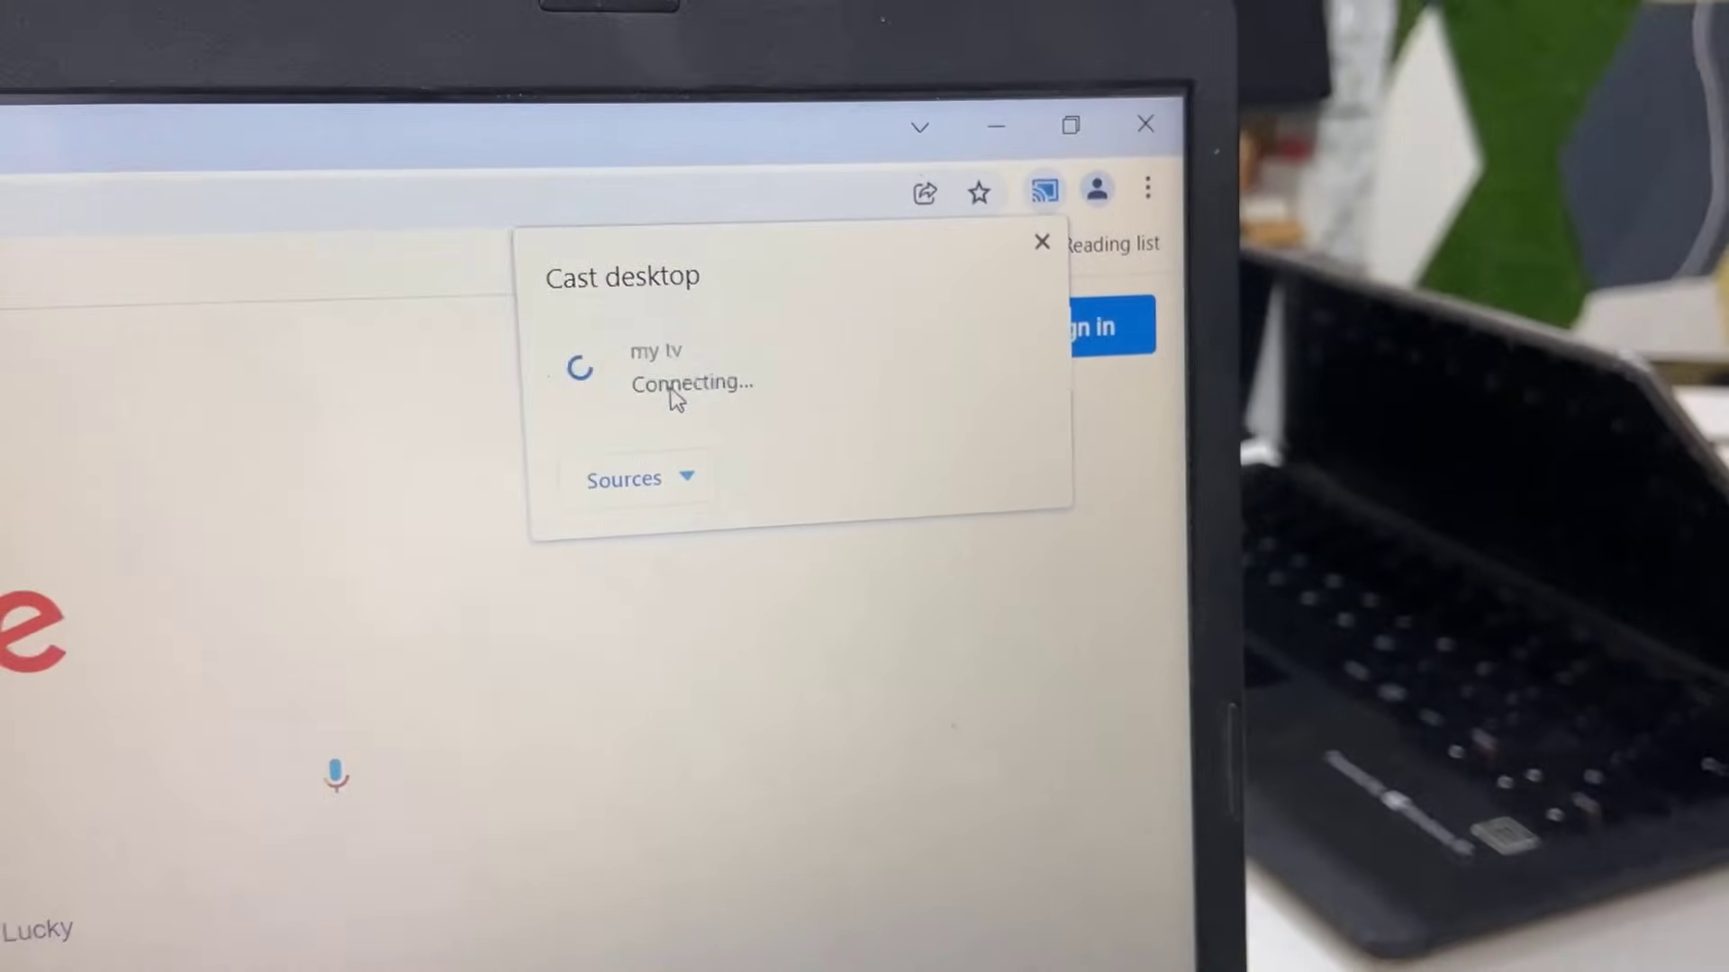